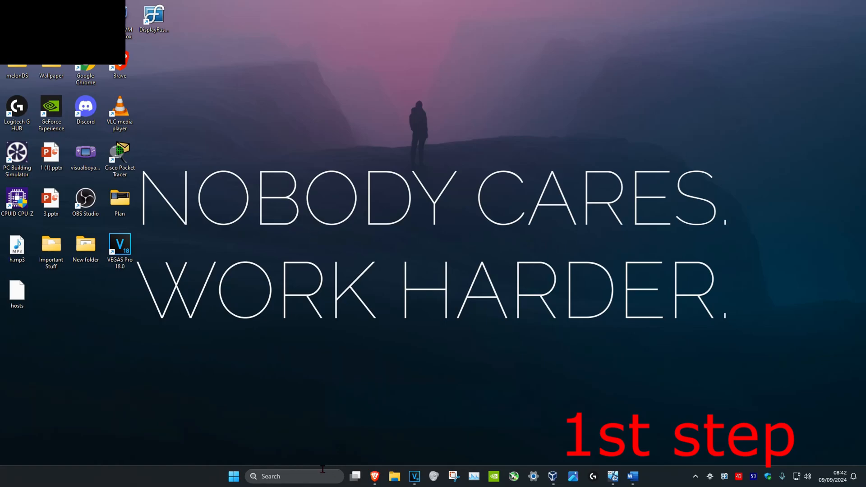
# Search 'display settings' from the taskbar to reach the Display page with three monitors.
pyautogui.write('display settings')
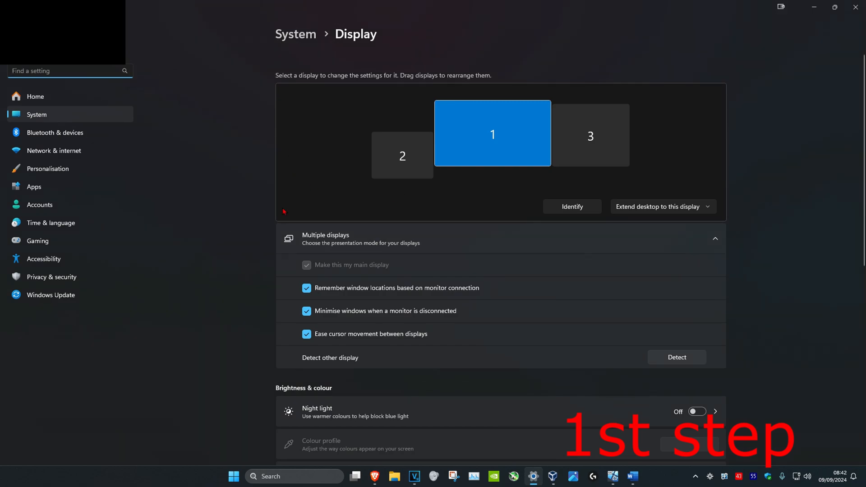
pyautogui.click(715, 238)
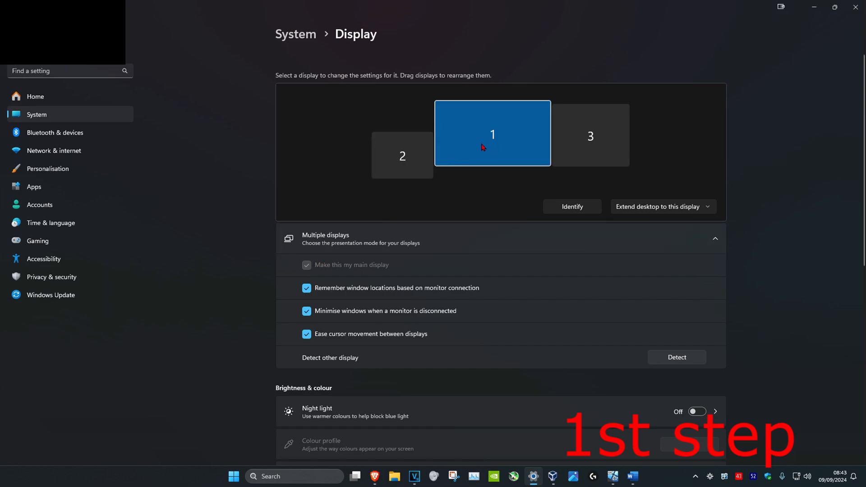
pyautogui.moveTo(319, 197)
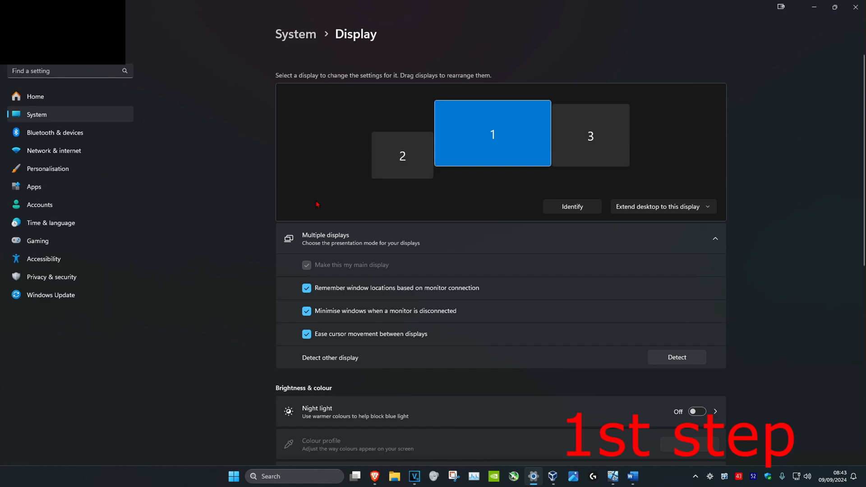
pyautogui.moveTo(337, 276)
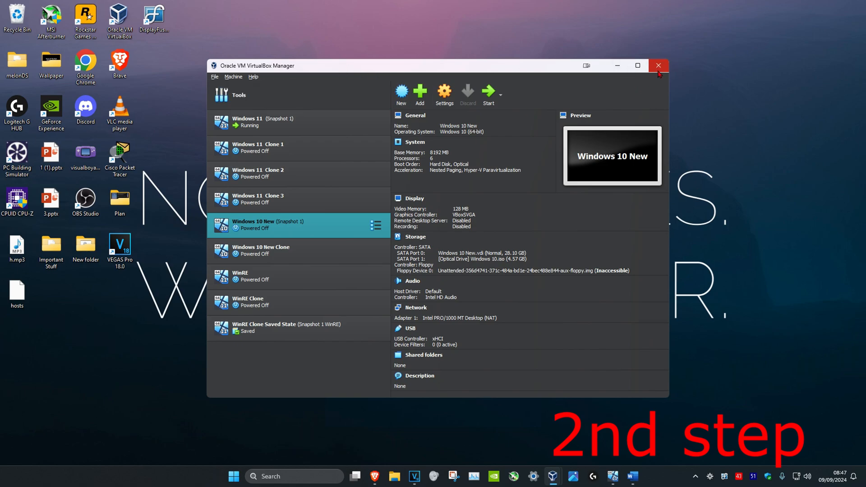
pyautogui.moveTo(690, 59)
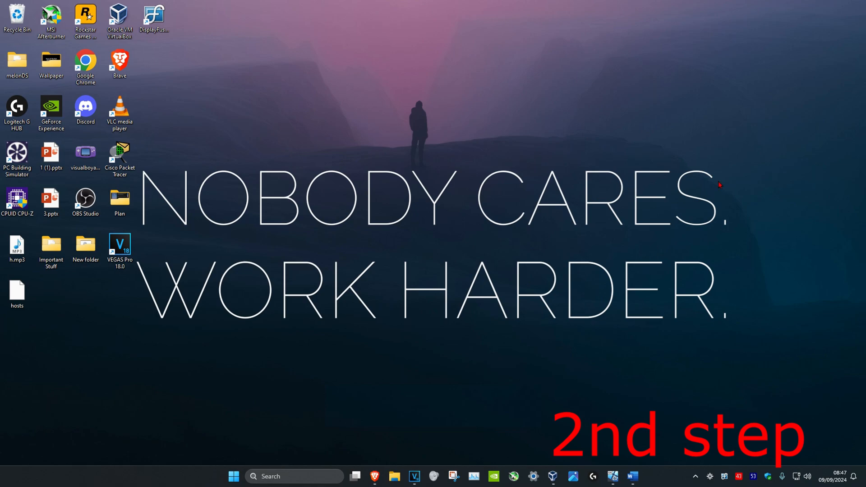
pyautogui.moveTo(292, 160)
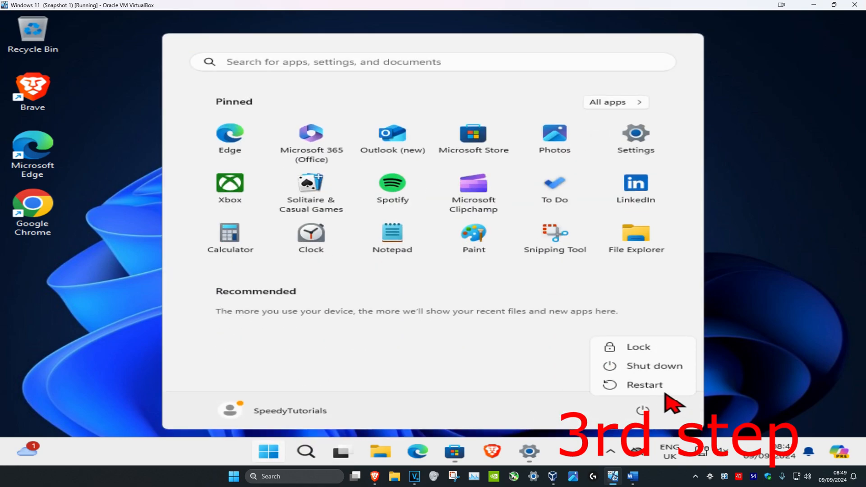
pyautogui.moveTo(645, 385)
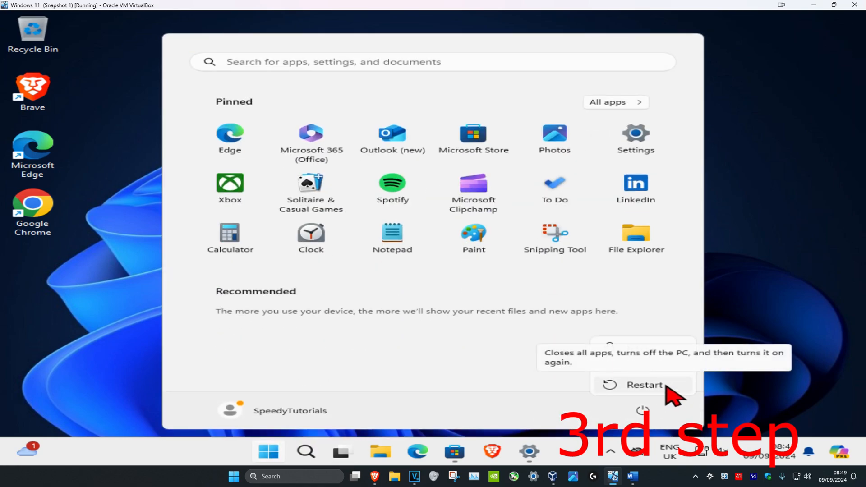